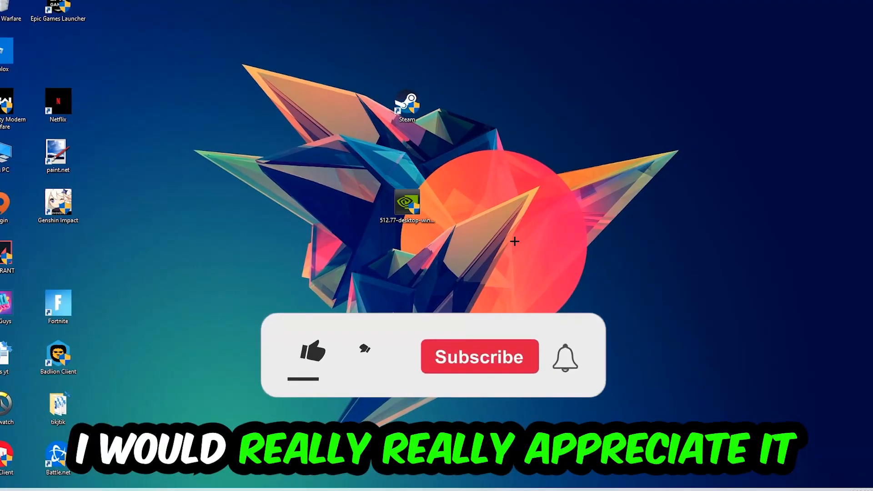
Step: Launch Task Manager from the desktop to view running processes
{"action": "left_click", "coordinate": [313, 352]}
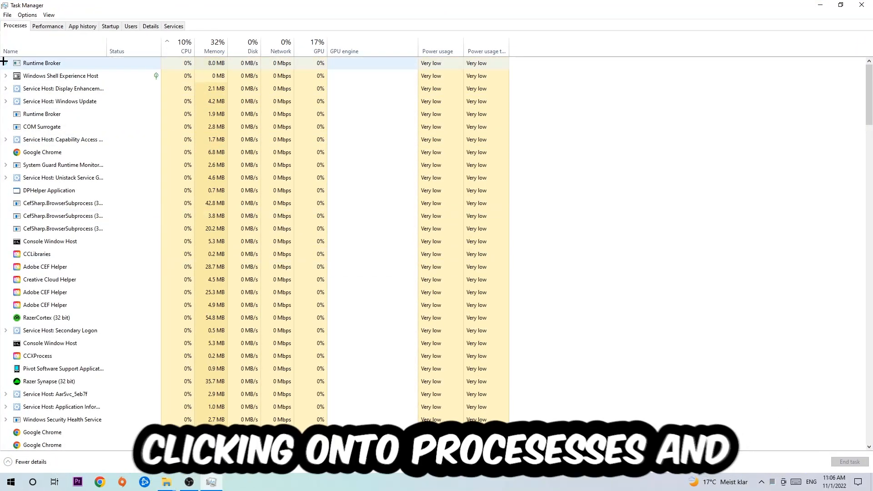
Step: End the Google Chrome process from the Processes list and return to the desktop
{"action": "left_click", "coordinate": [41, 152]}
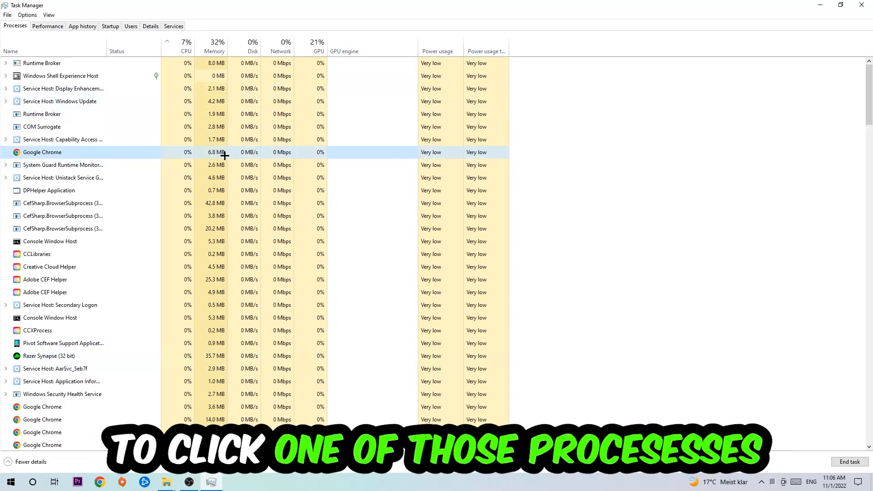
{"action": "left_click", "coordinate": [49, 190]}
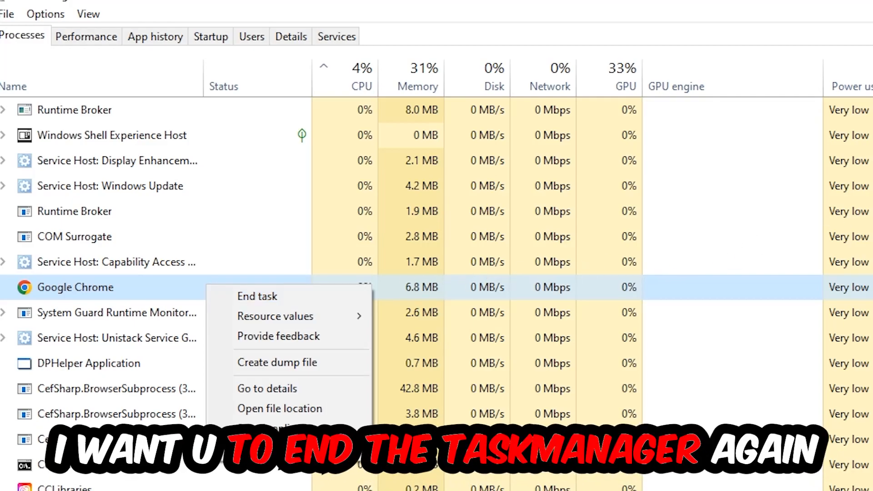
{"action": "left_click", "coordinate": [257, 296]}
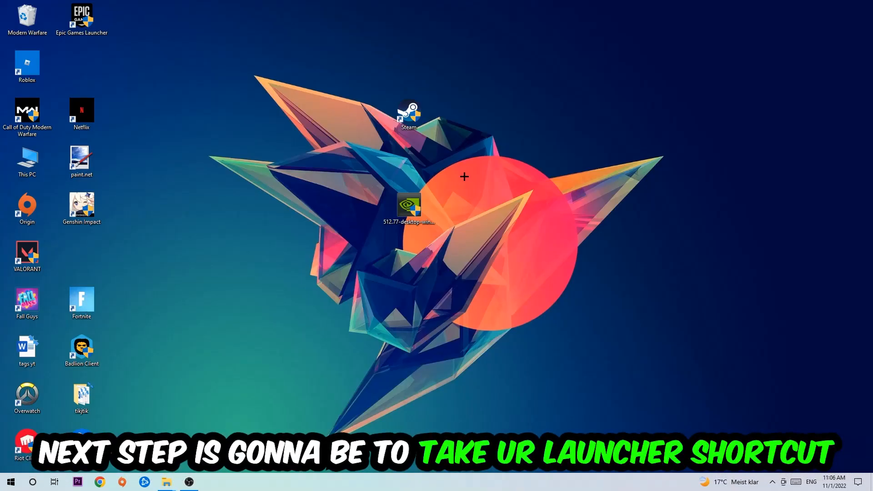
Step: Run the Steam desktop shortcut as administrator from its right-click menu
{"action": "left_click_drag", "start_coordinate": [409, 115], "coordinate": [517, 162]}
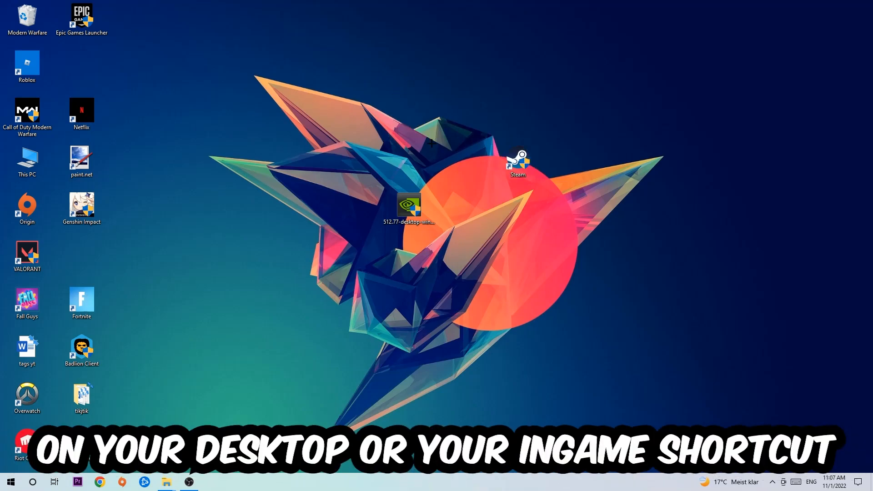
{"action": "right_click", "coordinate": [517, 162]}
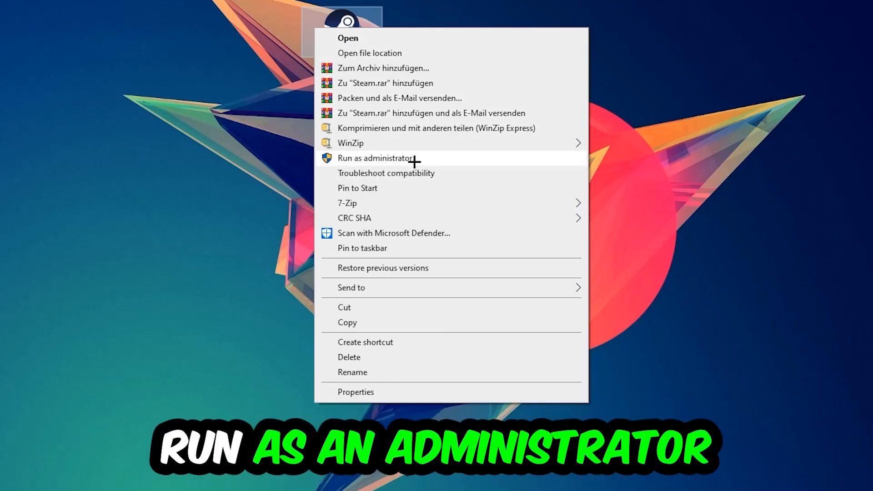
{"action": "left_click", "coordinate": [376, 158]}
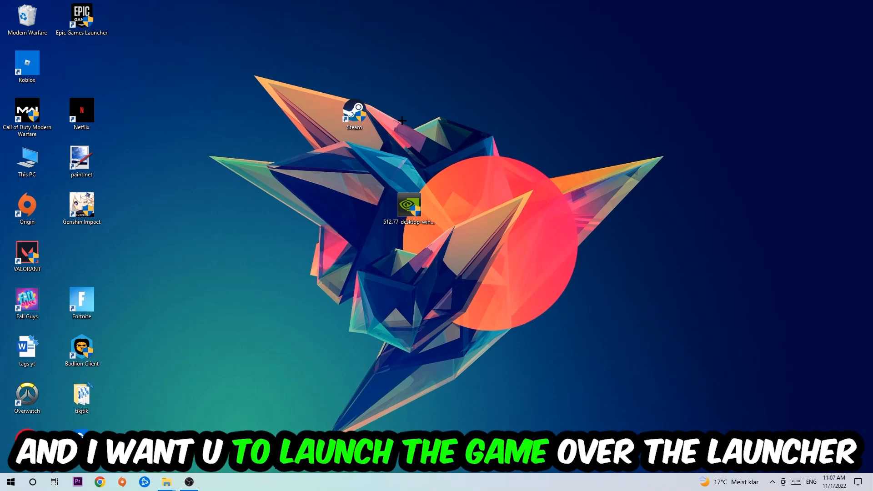
{"action": "left_click_drag", "start_coordinate": [353, 111], "coordinate": [299, 155]}
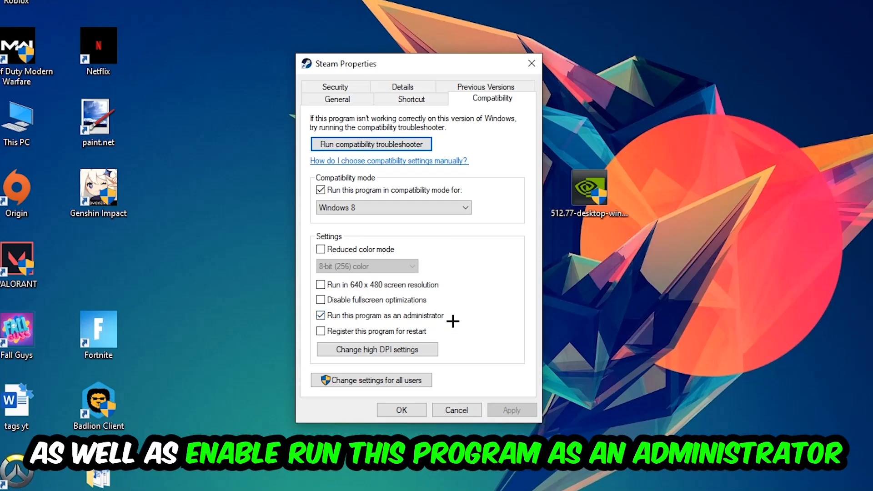
Step: Apply Windows 8 compatibility mode and Run as administrator to the Steam shortcut
{"action": "left_click", "coordinate": [400, 410]}
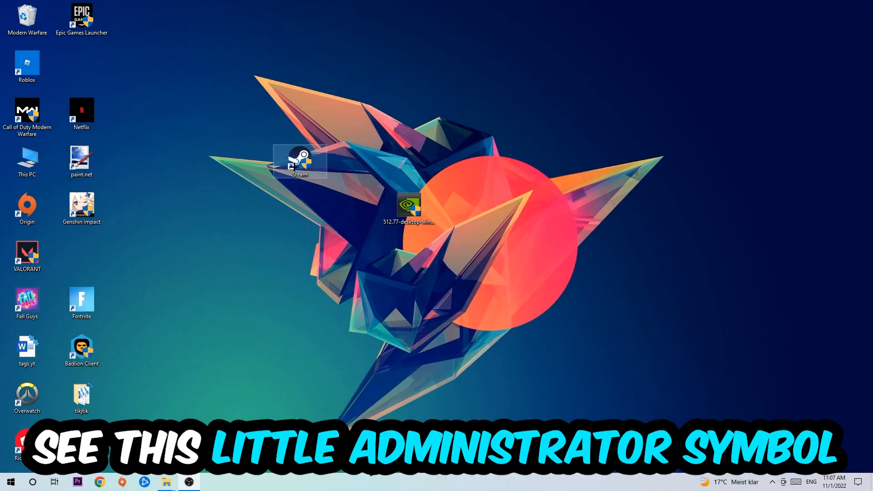
{"action": "left_click_drag", "start_coordinate": [299, 158], "coordinate": [349, 156]}
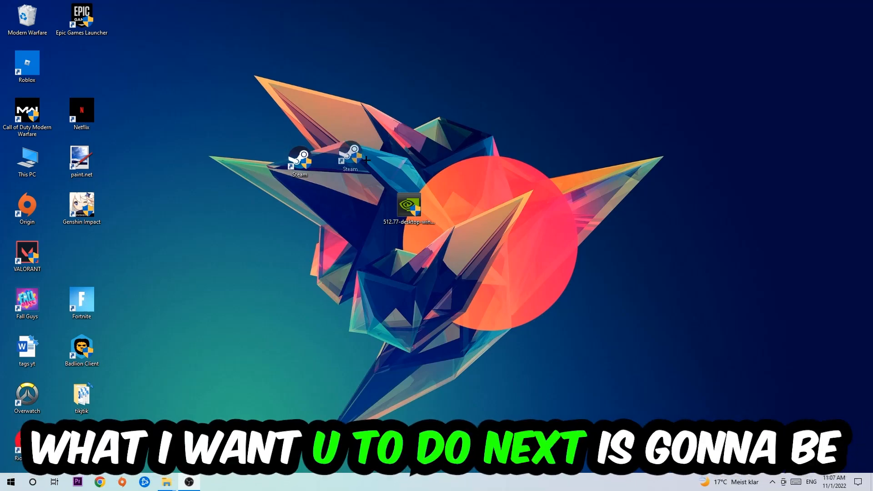